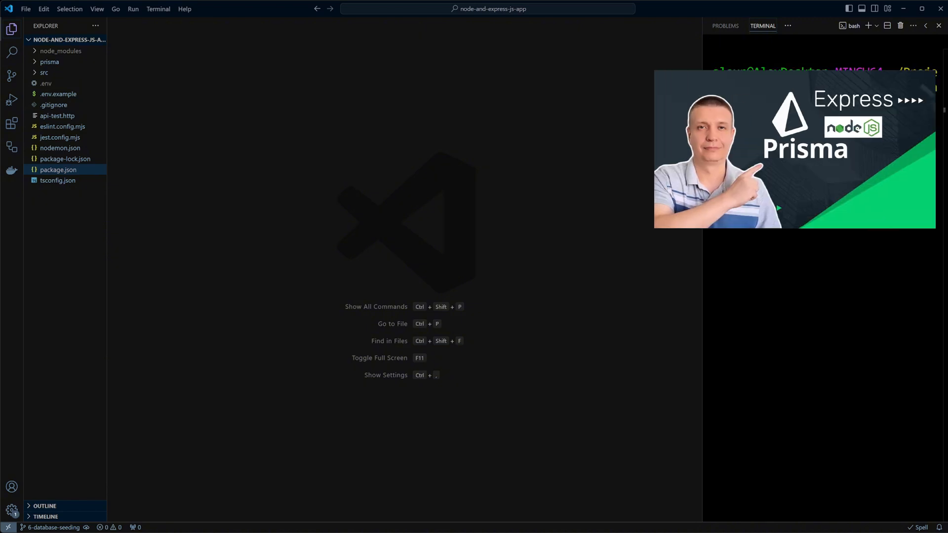
pyautogui.write('npm install @faker-js/faker --save-dev')
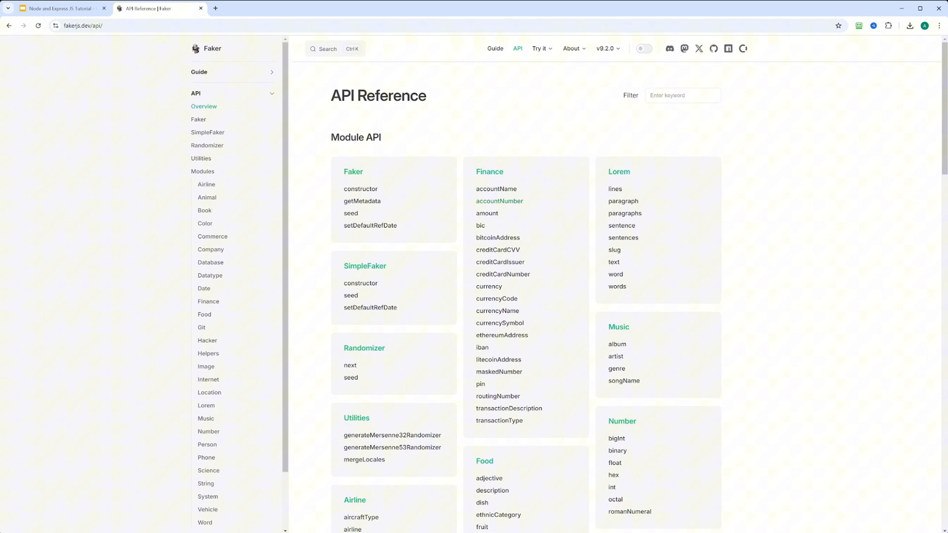
# Step: Filter the fakerjs.dev API reference for Person and view the bio and firstName functions
pyautogui.write('pors')
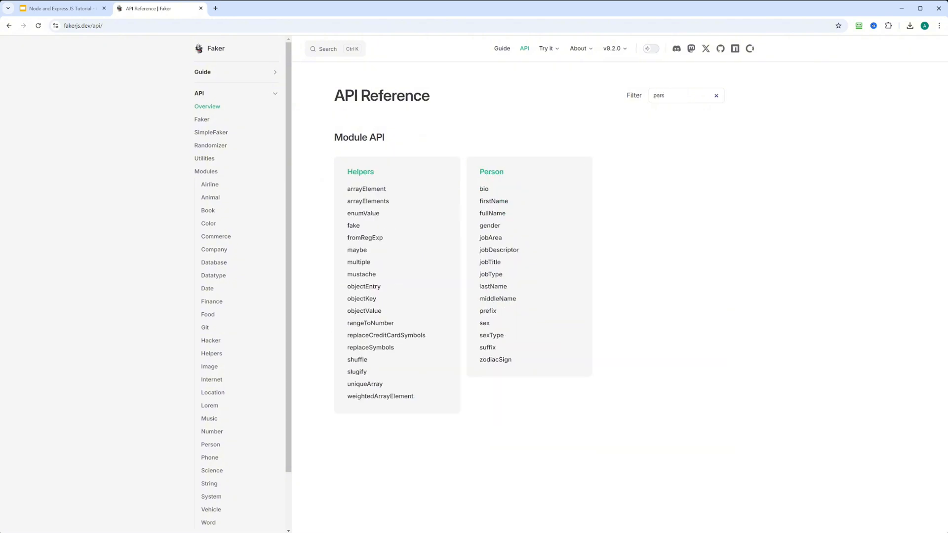
pyautogui.moveTo(483, 189)
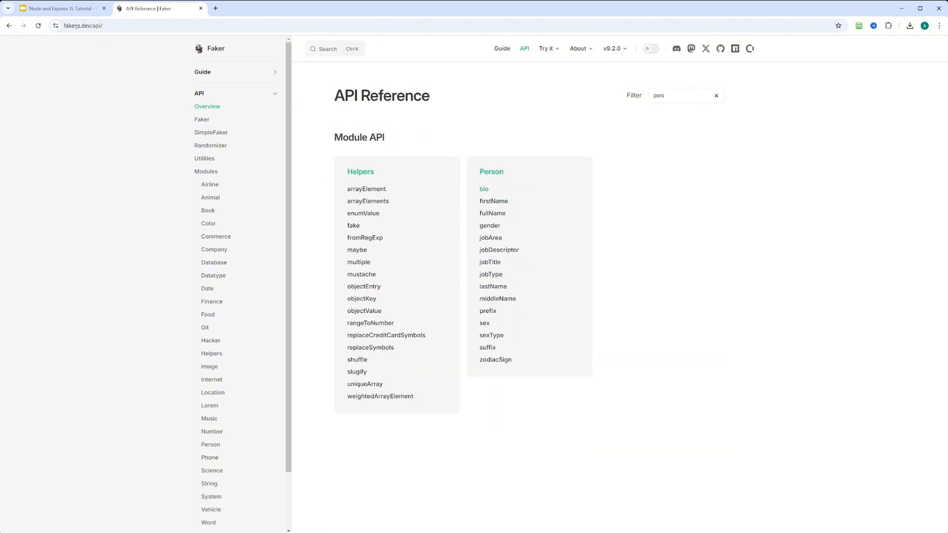
pyautogui.click(483, 189)
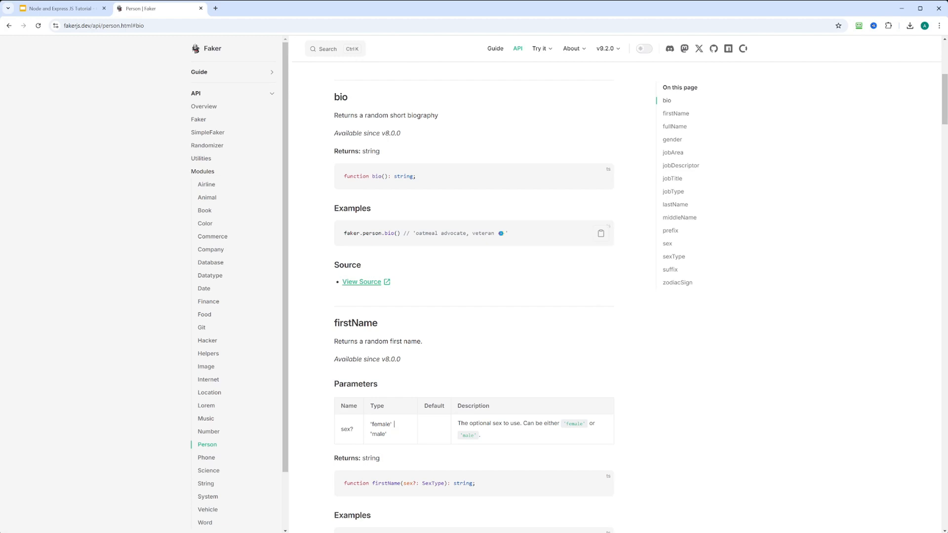
pyautogui.scroll(-3)
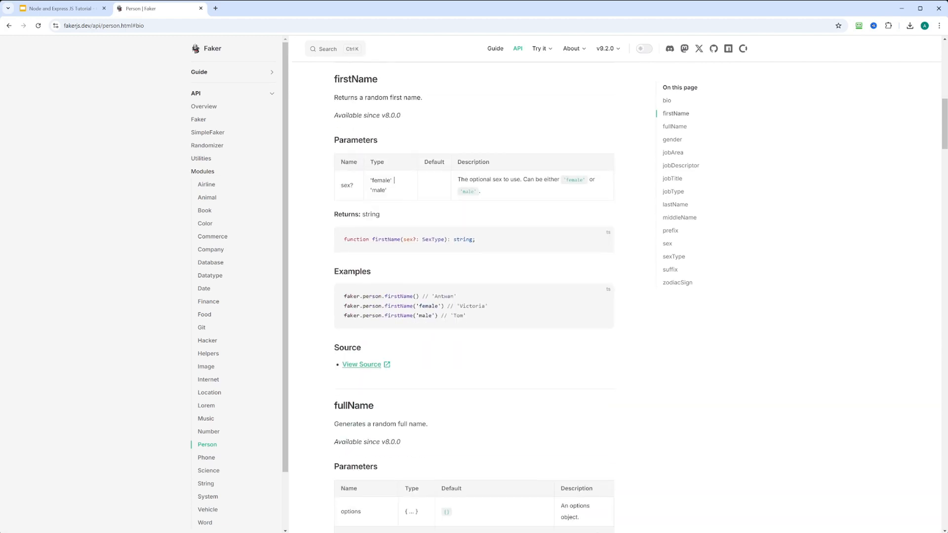
pyautogui.scroll(-3)
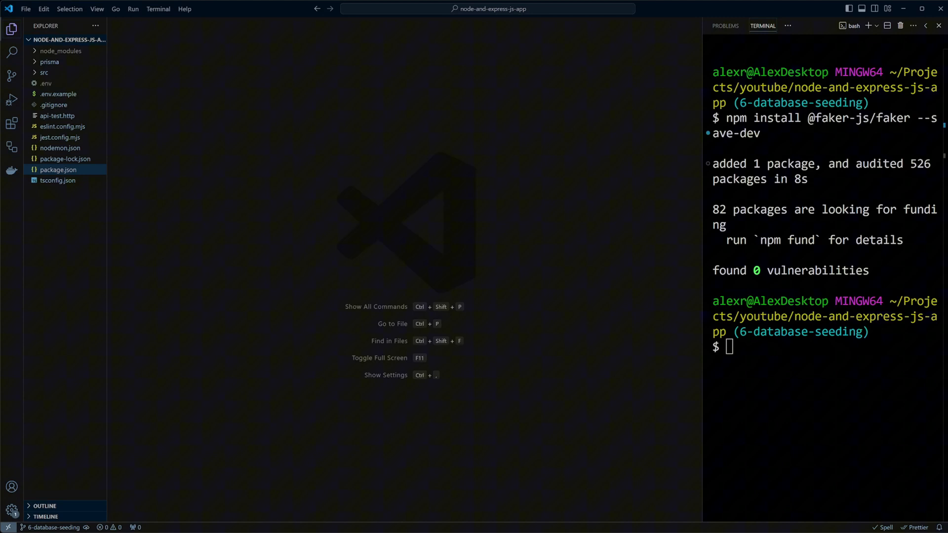
# Step: Create prisma/seed.ts seeding a Faker-named project with tasks for each of three user ids
pyautogui.write('code prisma')
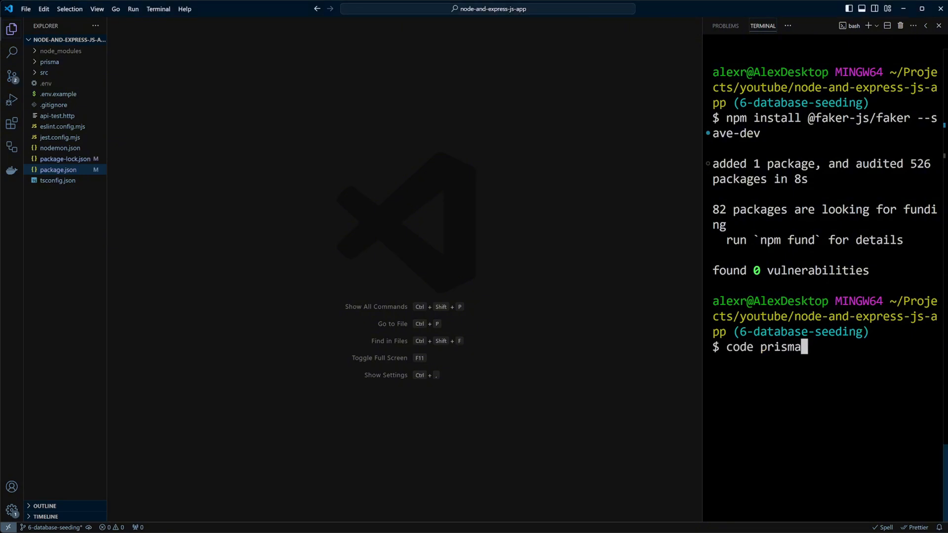
pyautogui.write('/seed.ts')
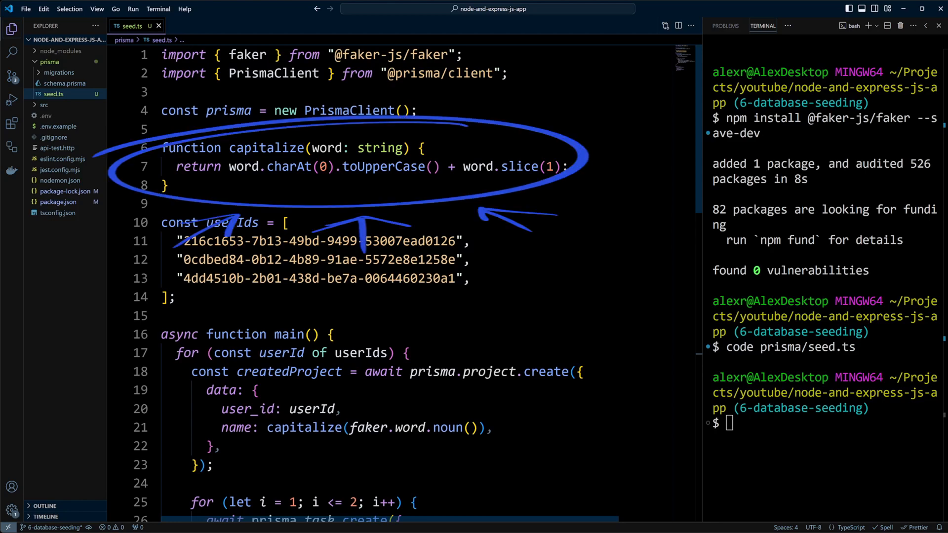
pyautogui.scroll(-3)
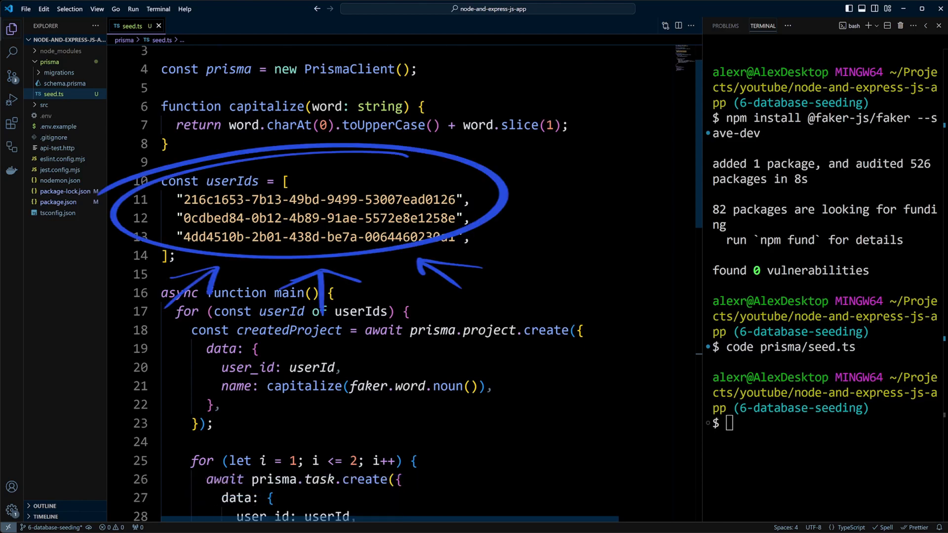
pyautogui.scroll(-3)
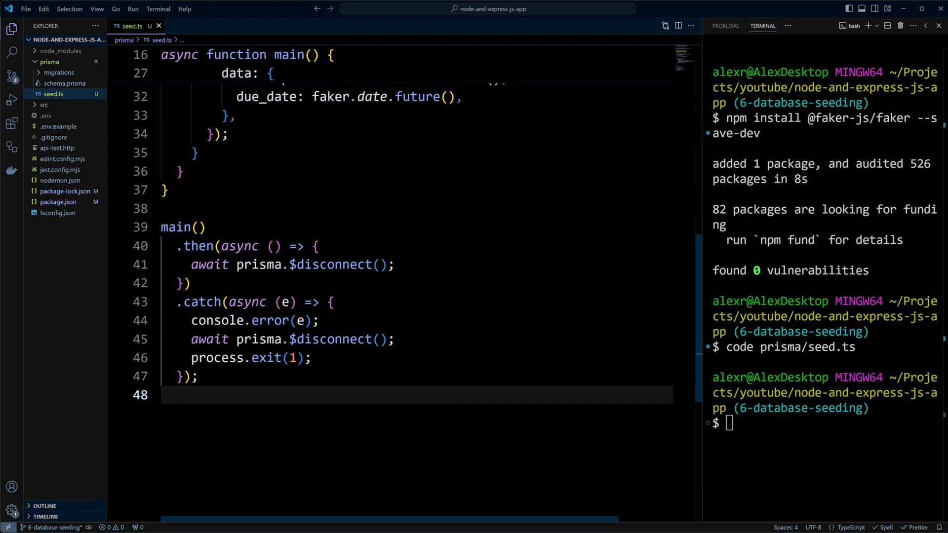
pyautogui.click(58, 214)
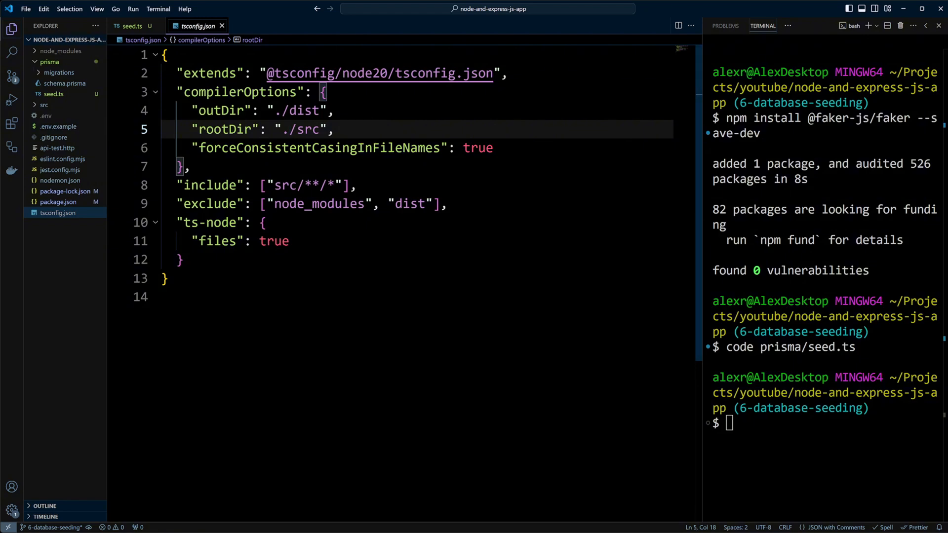
pyautogui.moveTo(54, 93)
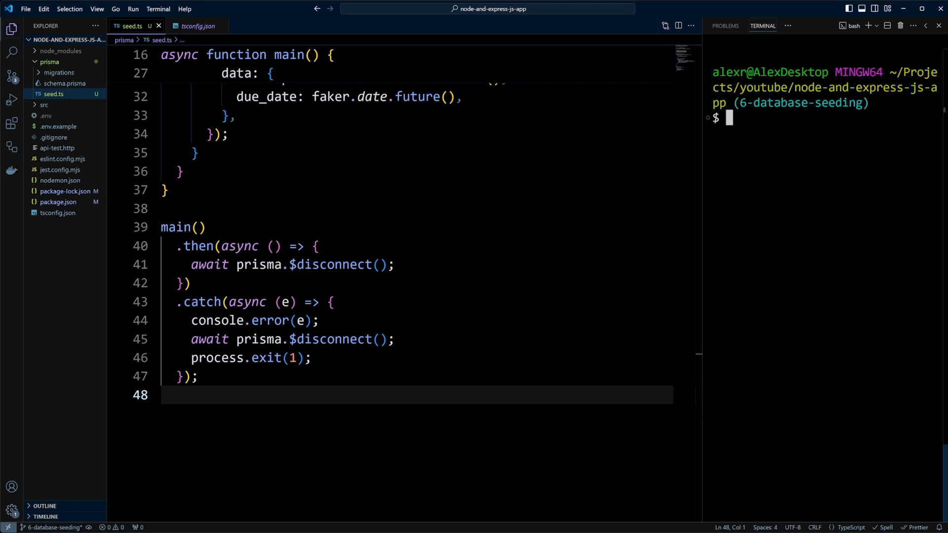
pyautogui.write('code prisma/')
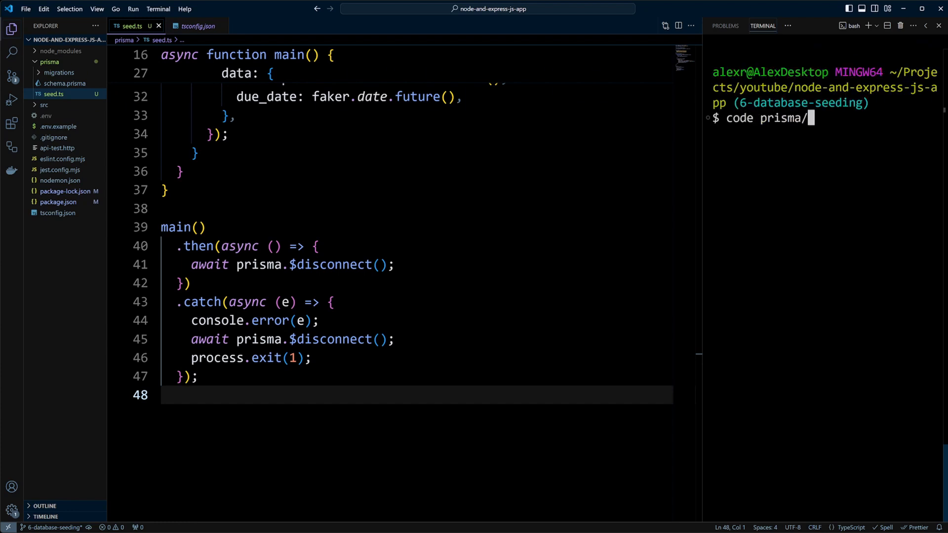
pyautogui.write('tsconfig.json')
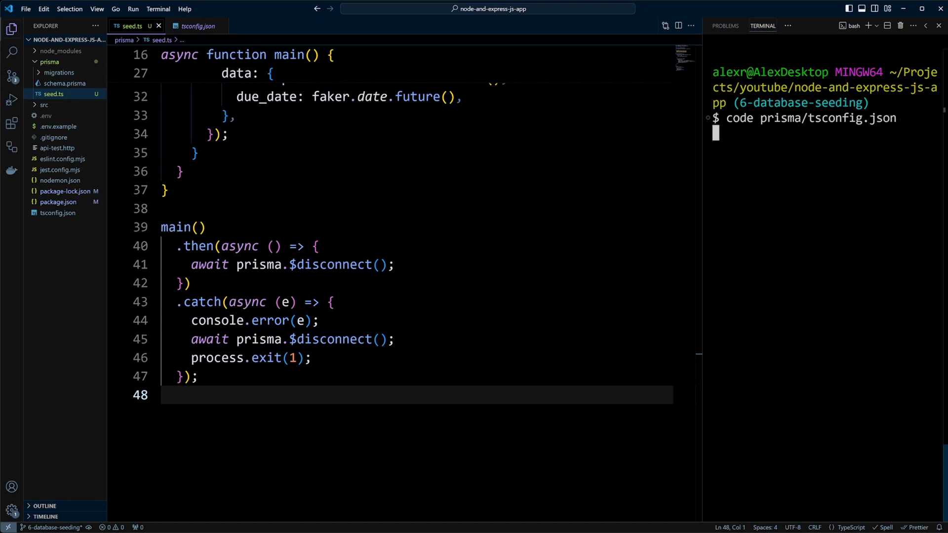
pyautogui.press('enter')
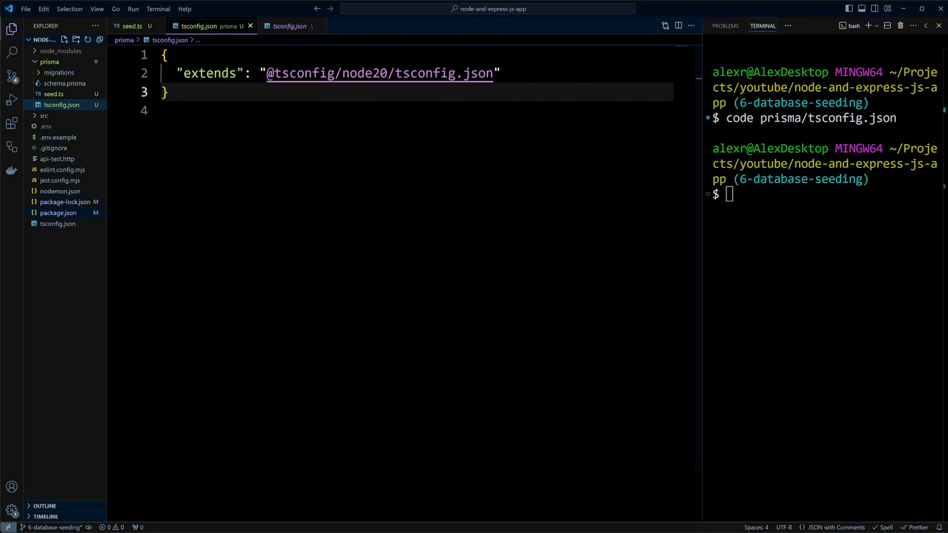
pyautogui.click(59, 212)
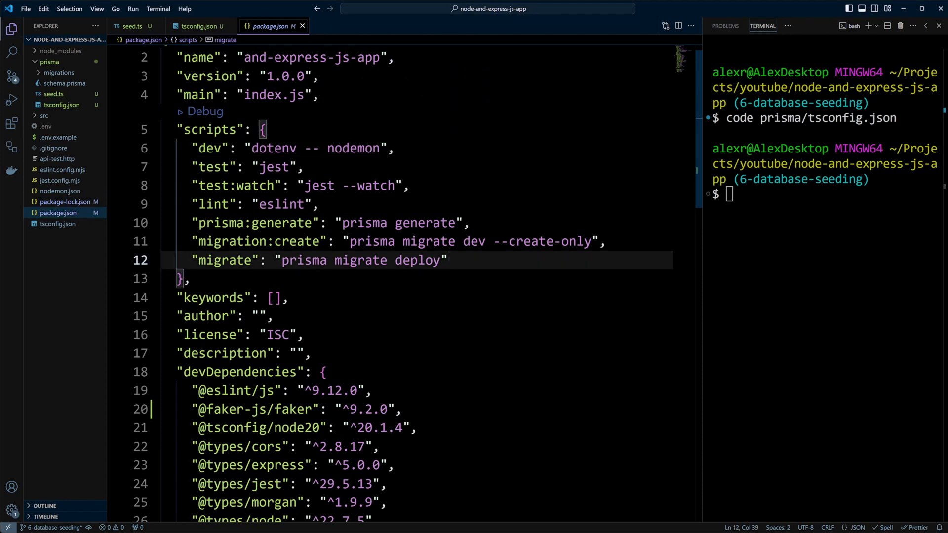
# Step: Add "db:seed": "prisma db seed" and a prisma seed of ts-node prisma/seed.ts, then run npm run db:seed
pyautogui.write('"db:seed": "prisma db seed"')
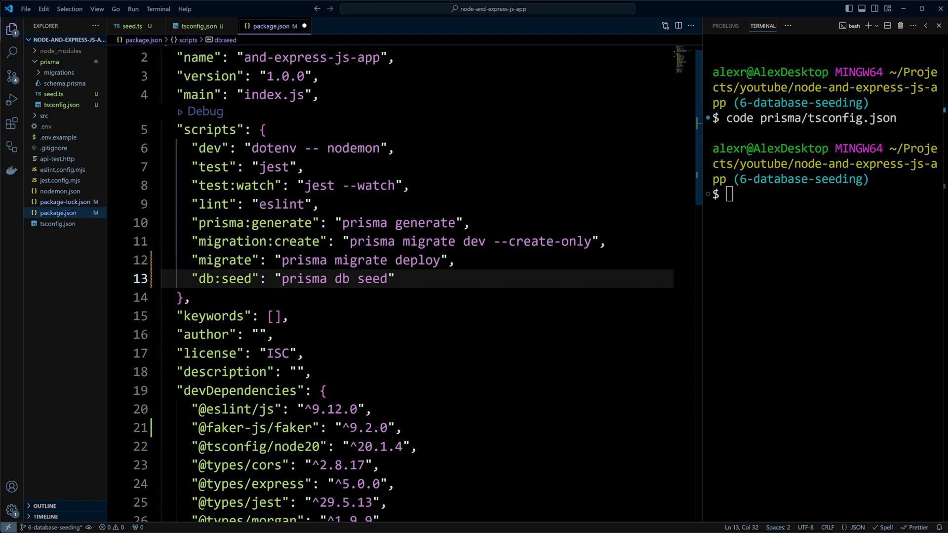
pyautogui.scroll(-3)
pyautogui.write('"seed": "ts-node prisma/seed.ts')
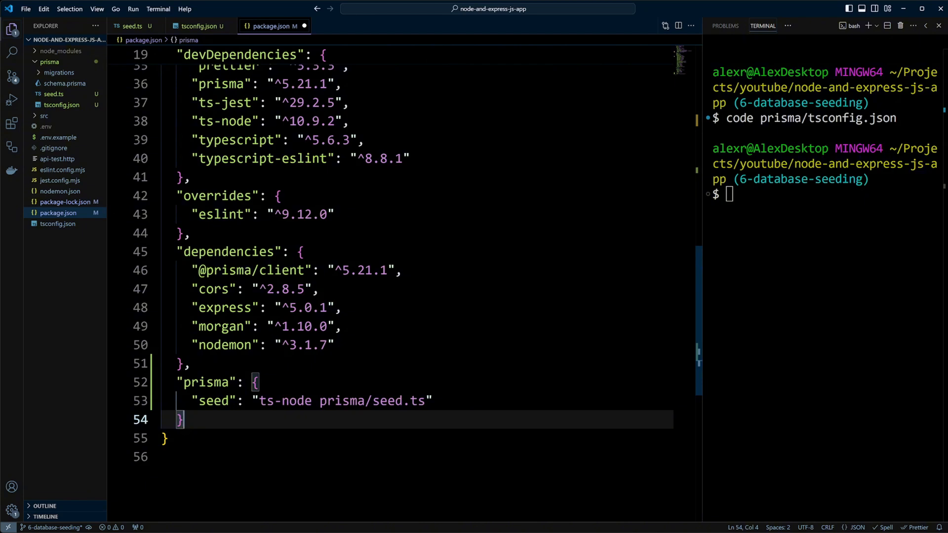
pyautogui.write('npm run db:seed')
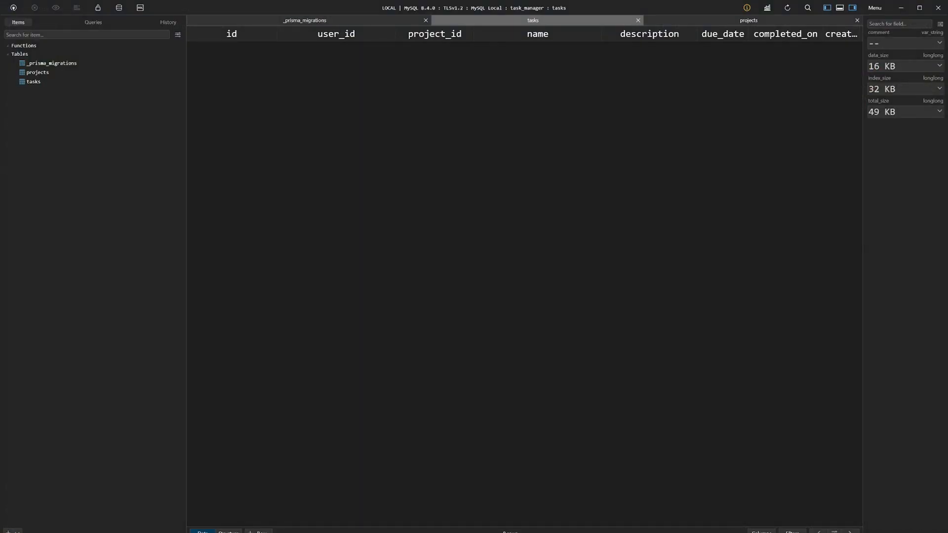
# Step: View the three seeded projects and six seeded tasks in the projects and tasks tables
pyautogui.click(38, 72)
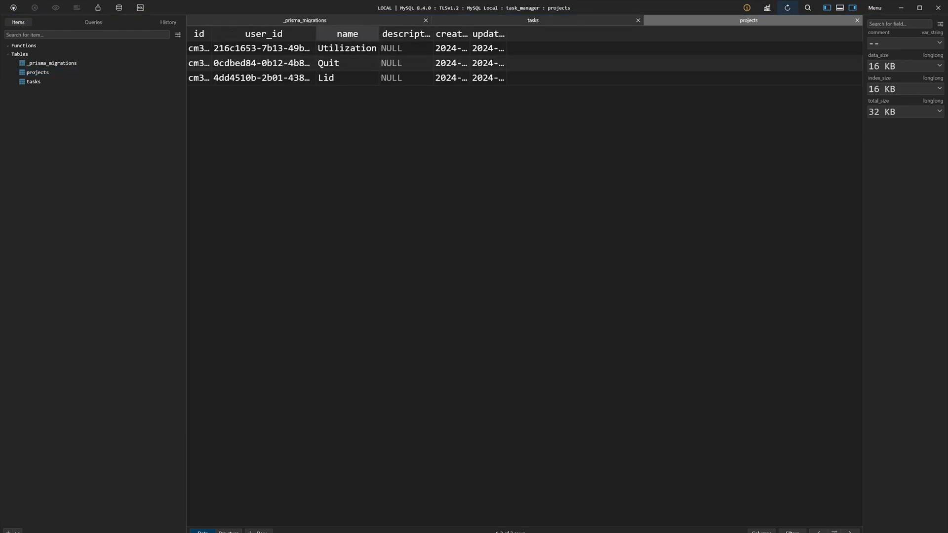
pyautogui.click(33, 82)
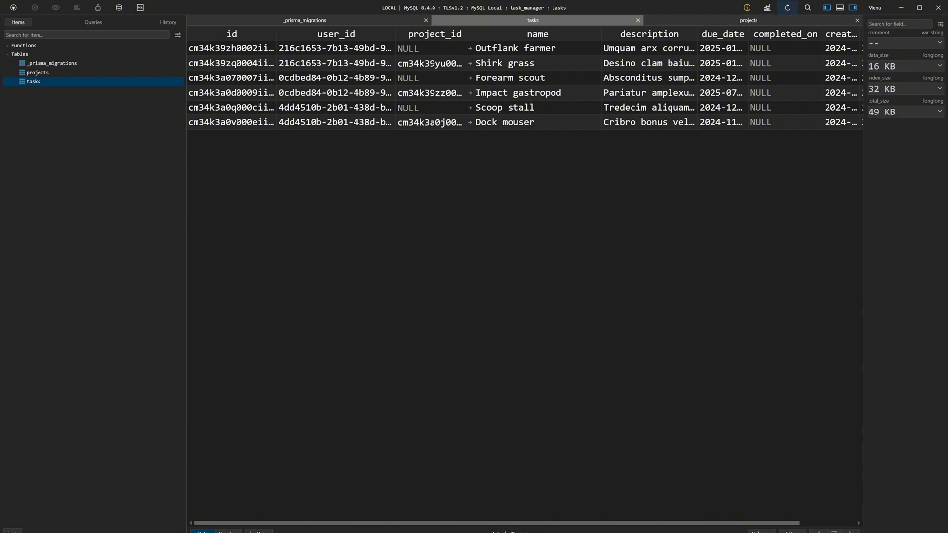